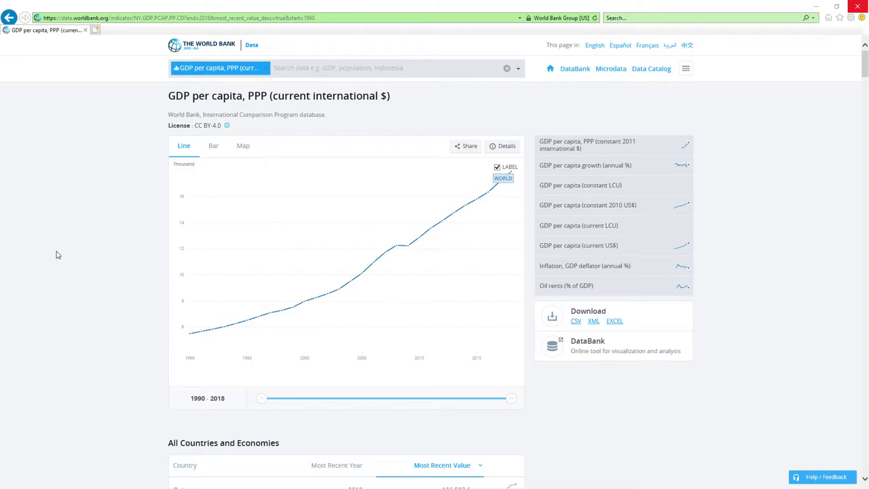
mouse_move(55, 247)
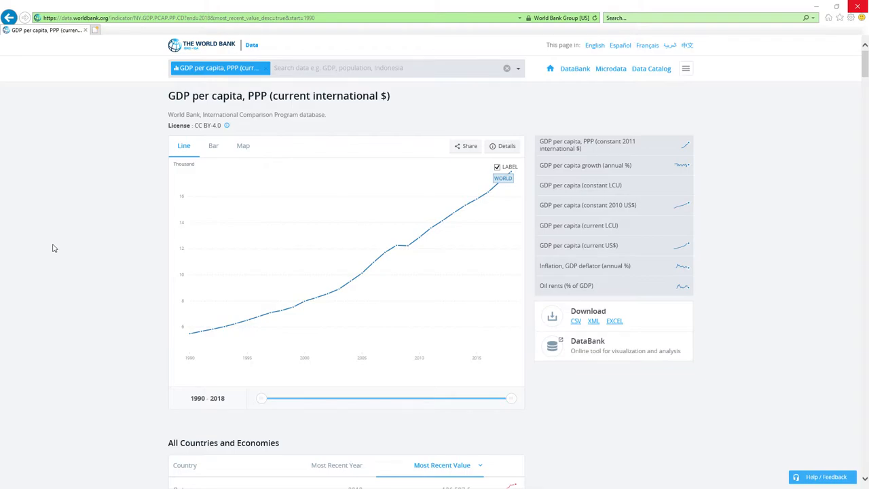
mouse_move(86, 231)
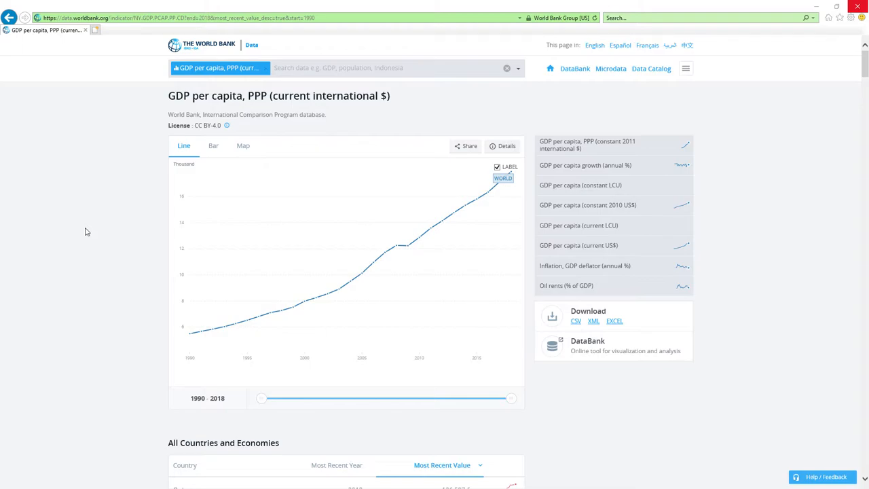
mouse_move(82, 229)
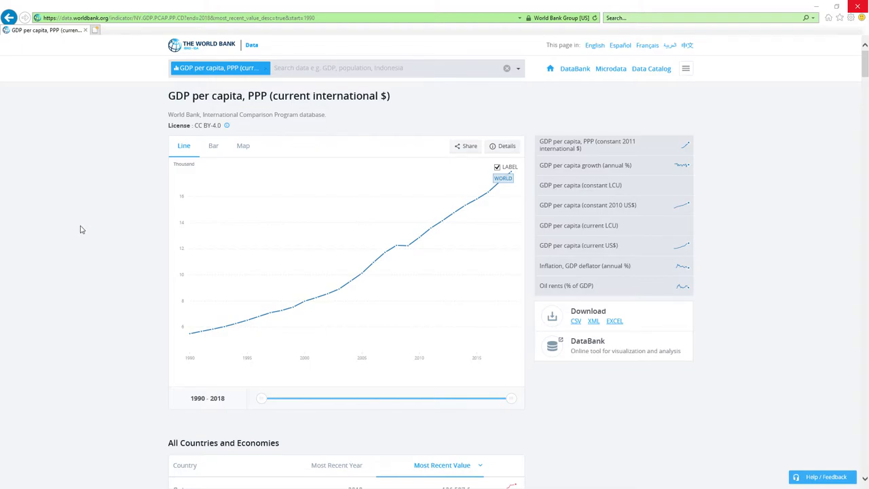
scroll("down", 3)
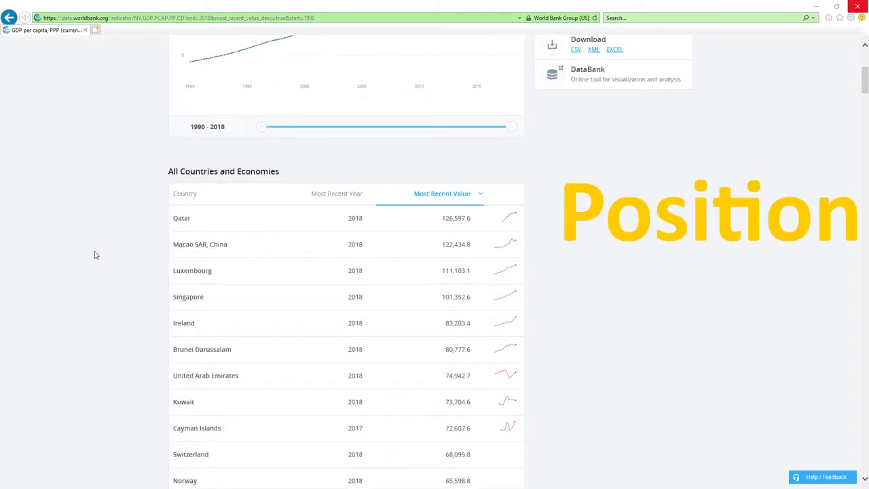
scroll("down", 3)
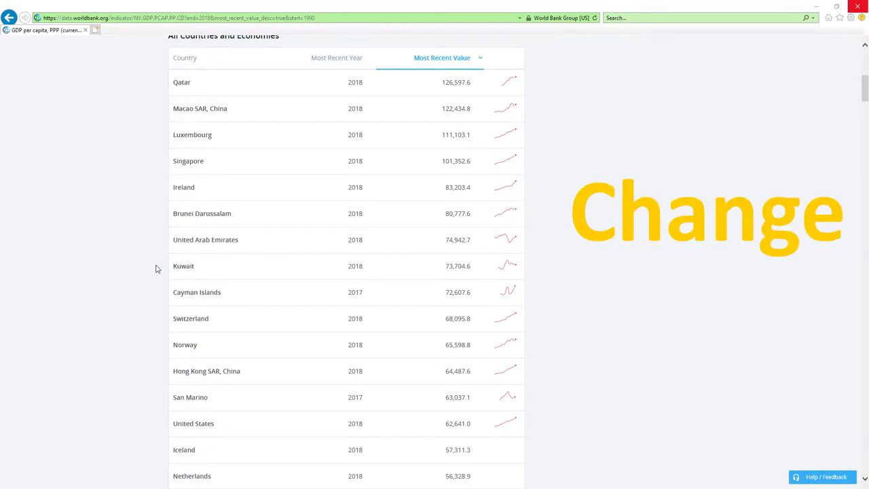
mouse_move(362, 247)
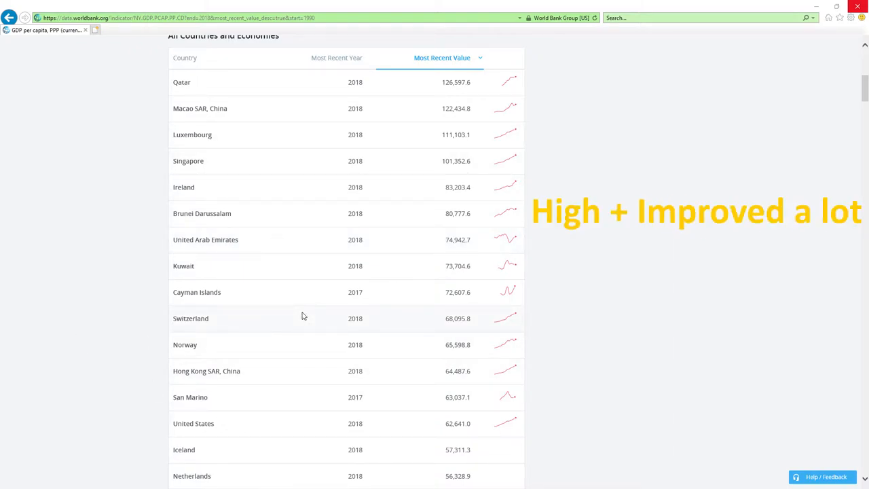
mouse_move(443, 206)
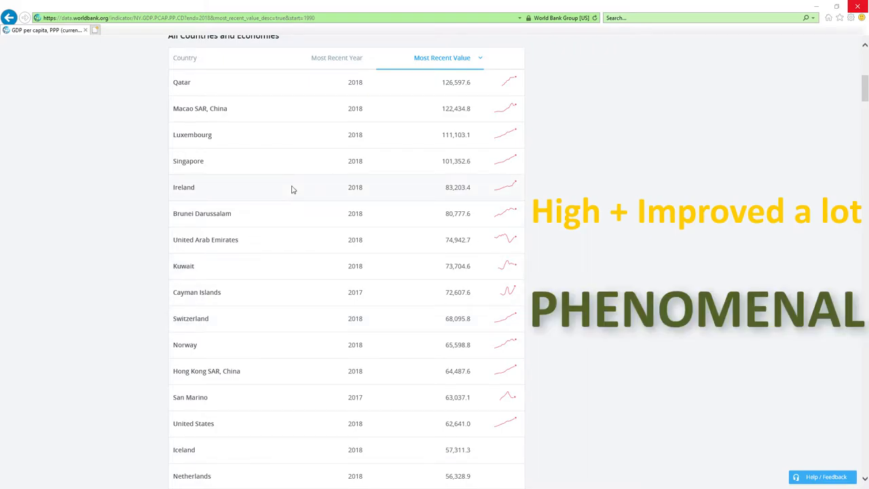
scroll("down", 3)
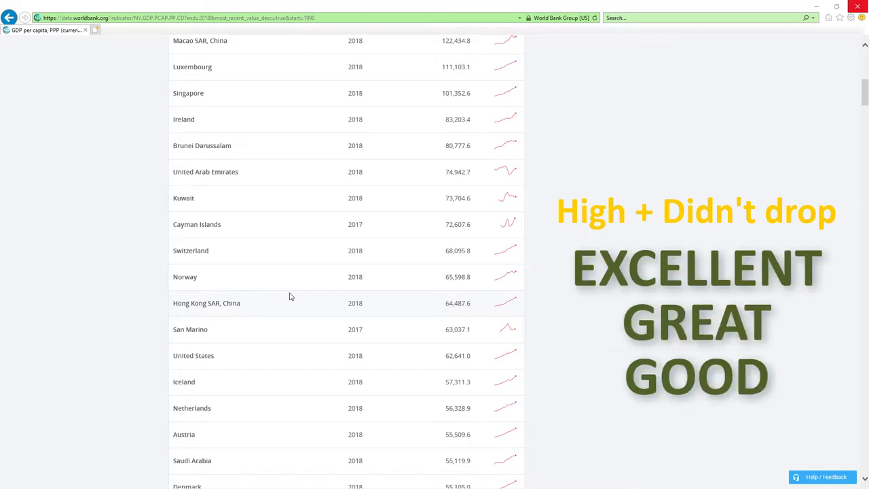
scroll("down", 3)
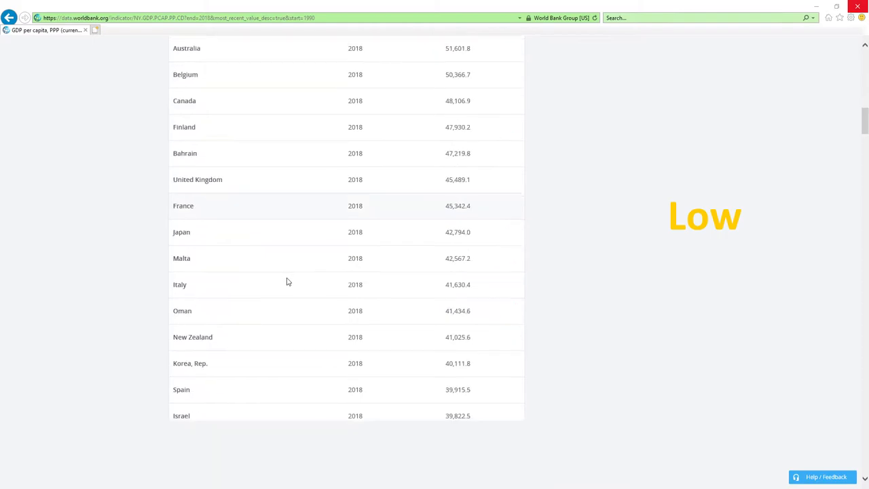
scroll("down", 3)
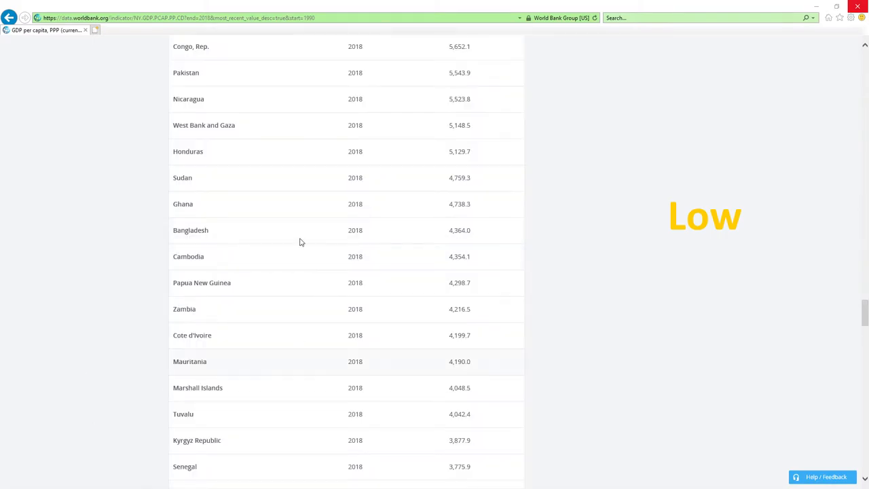
mouse_move(292, 234)
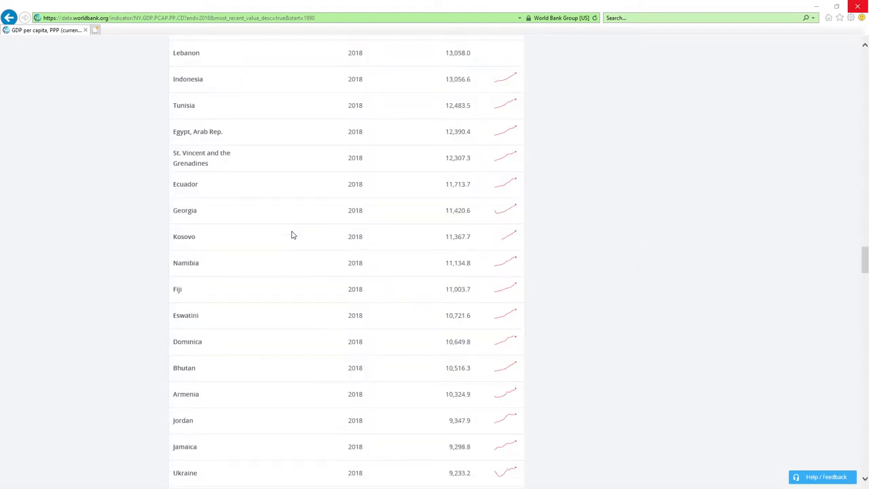
scroll("up", 3)
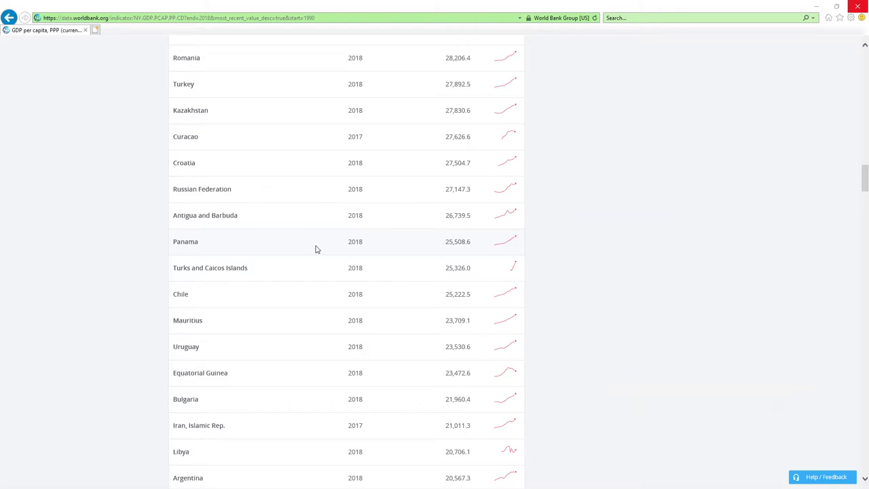
scroll("down", 3)
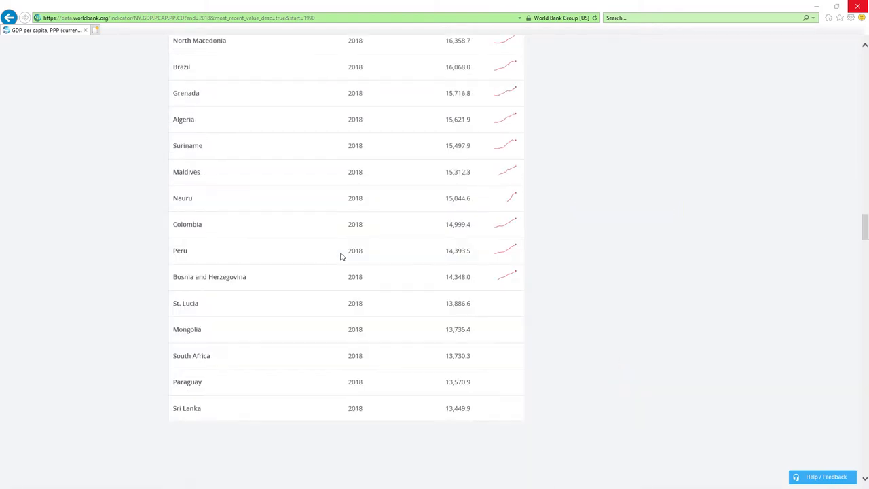
scroll("down", 3)
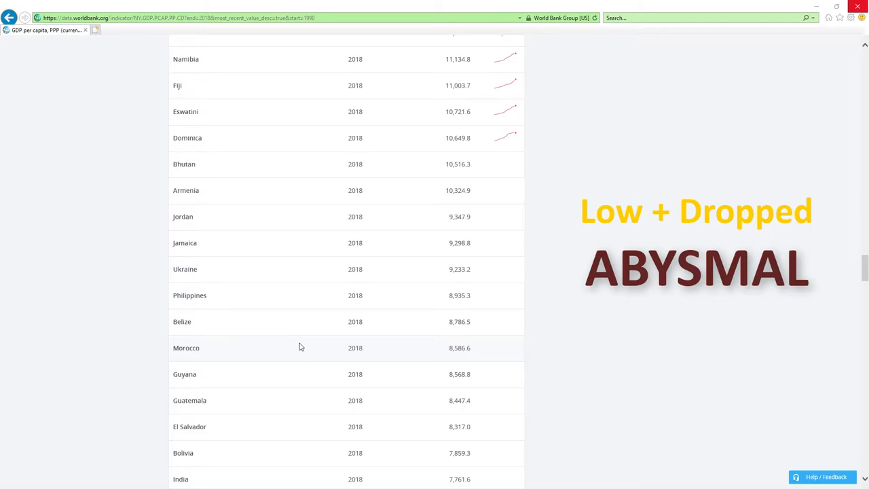
scroll("down", 3)
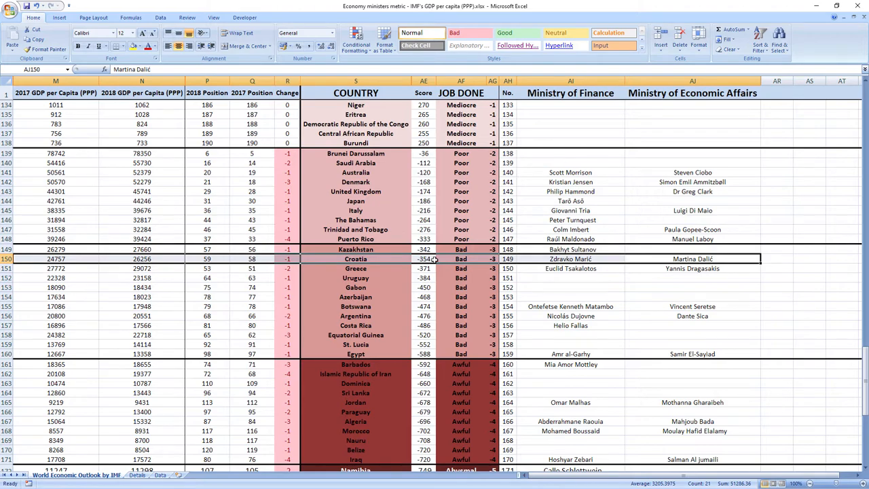
mouse_move(514, 259)
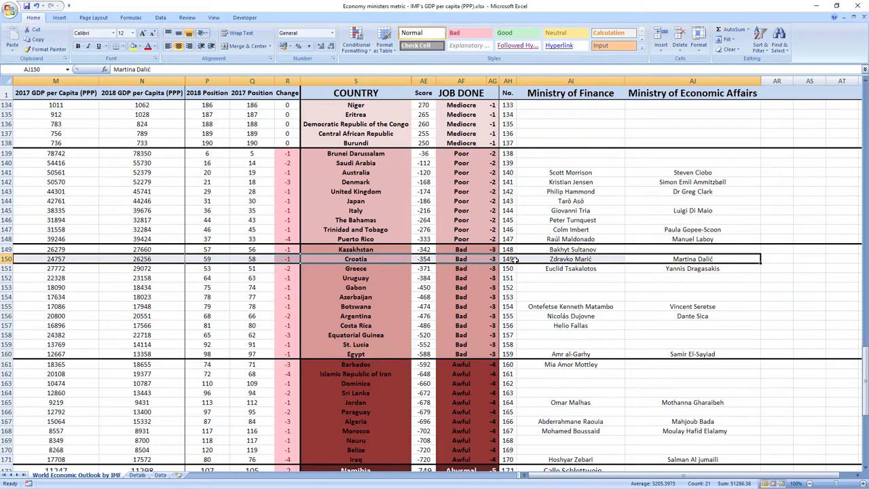
mouse_move(263, 261)
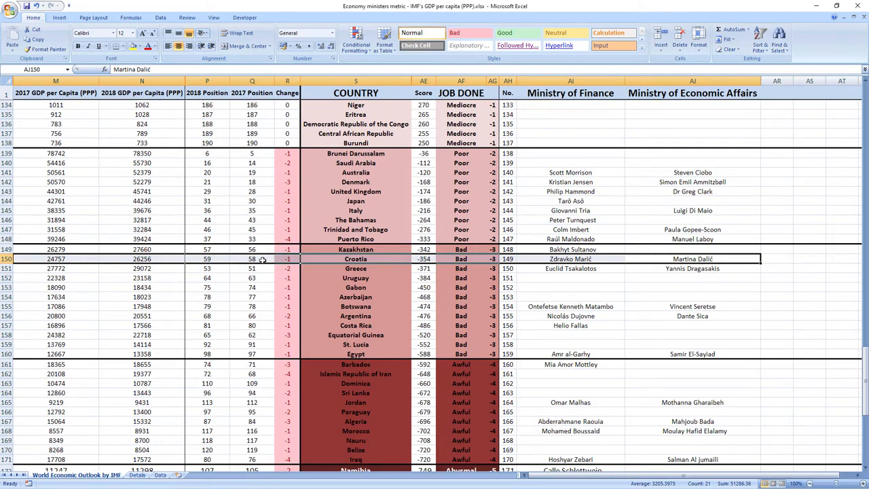
mouse_move(301, 266)
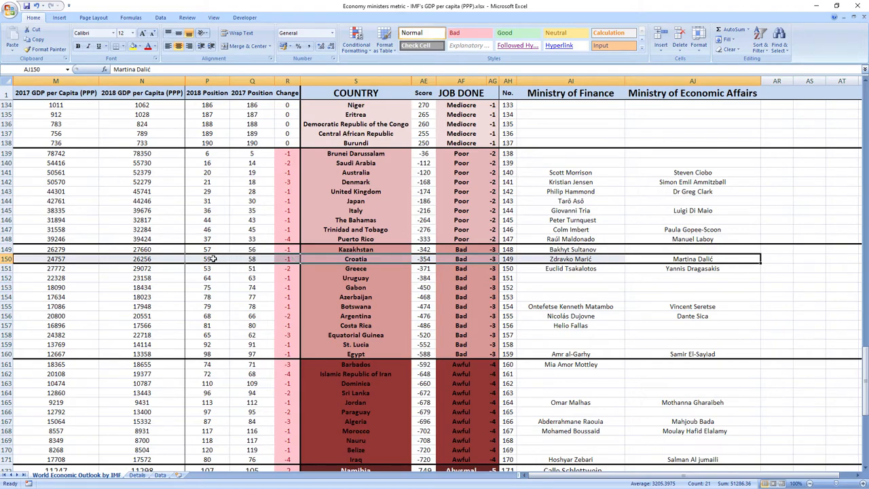
mouse_move(239, 205)
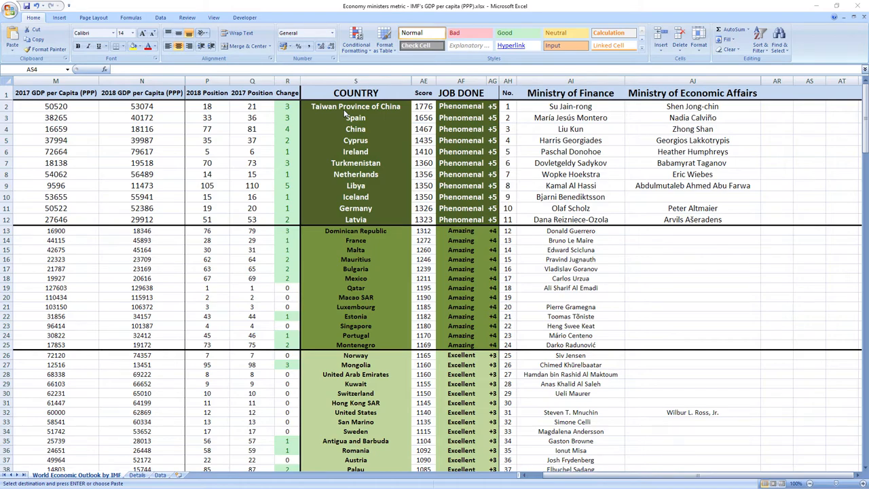
mouse_move(371, 114)
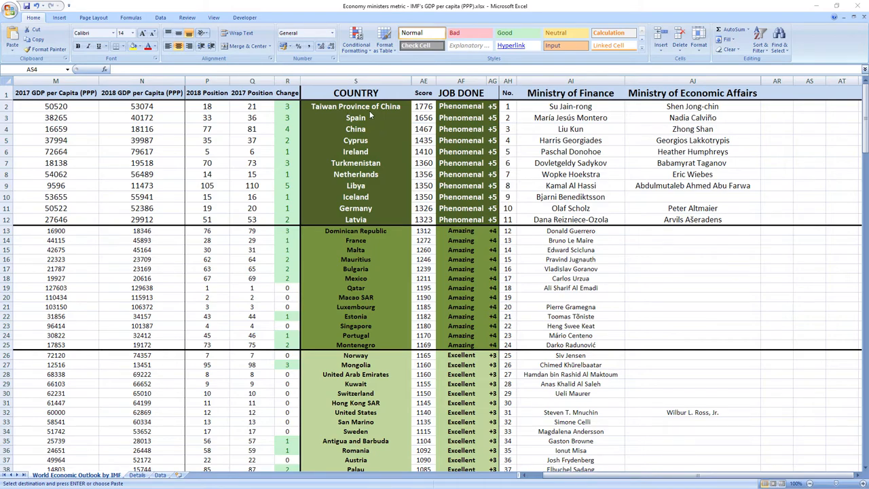
mouse_move(369, 114)
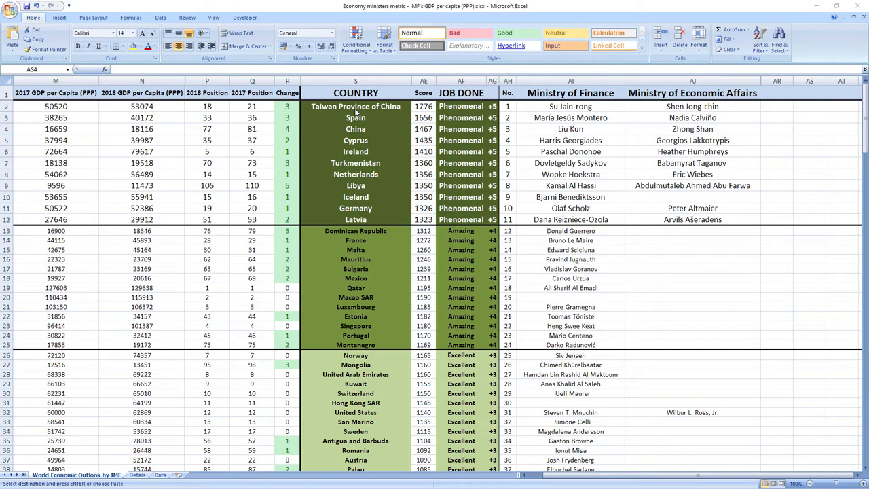
mouse_move(372, 114)
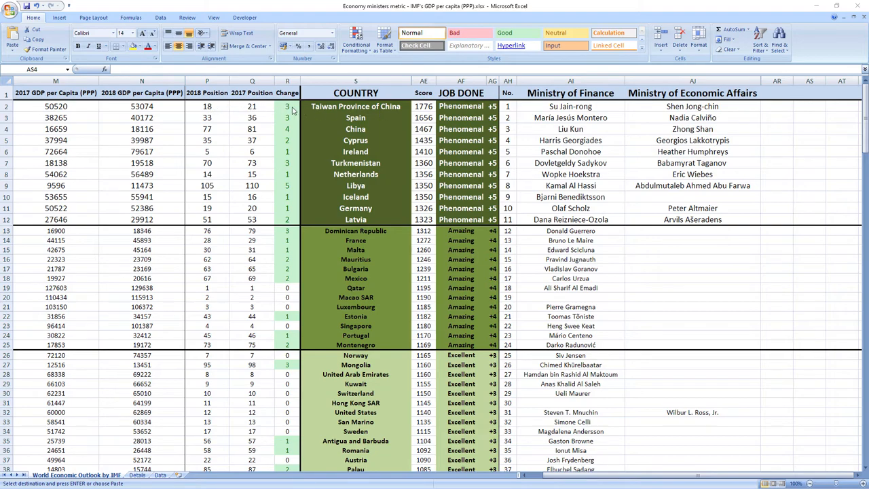
mouse_move(394, 162)
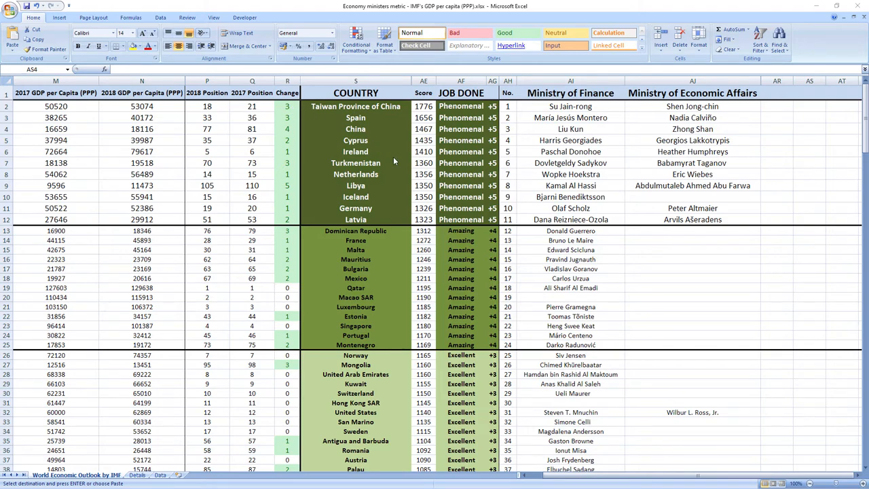
mouse_move(435, 125)
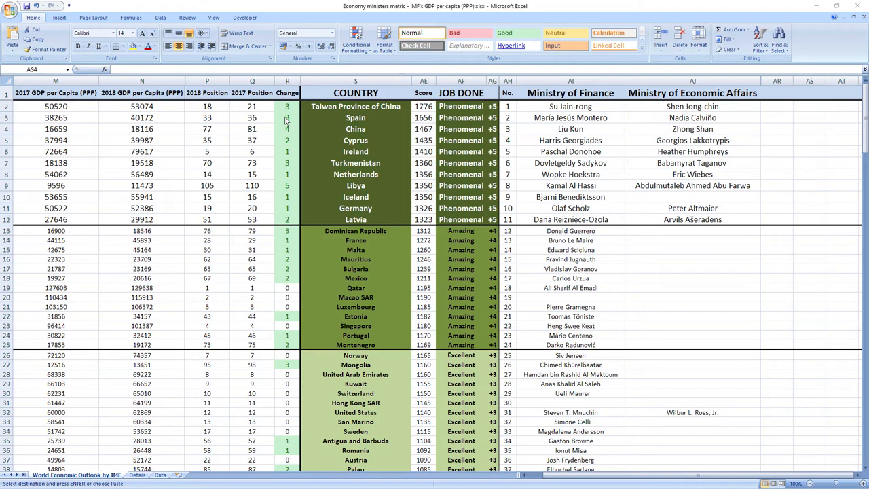
mouse_move(257, 133)
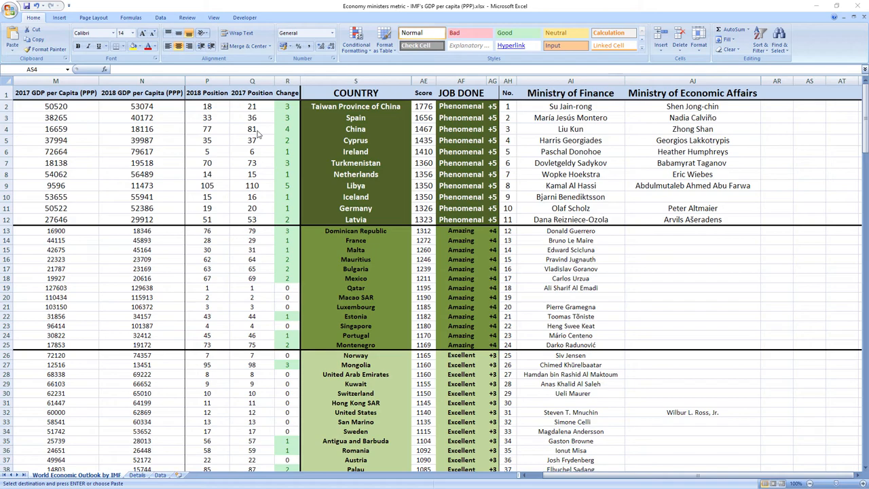
mouse_move(291, 132)
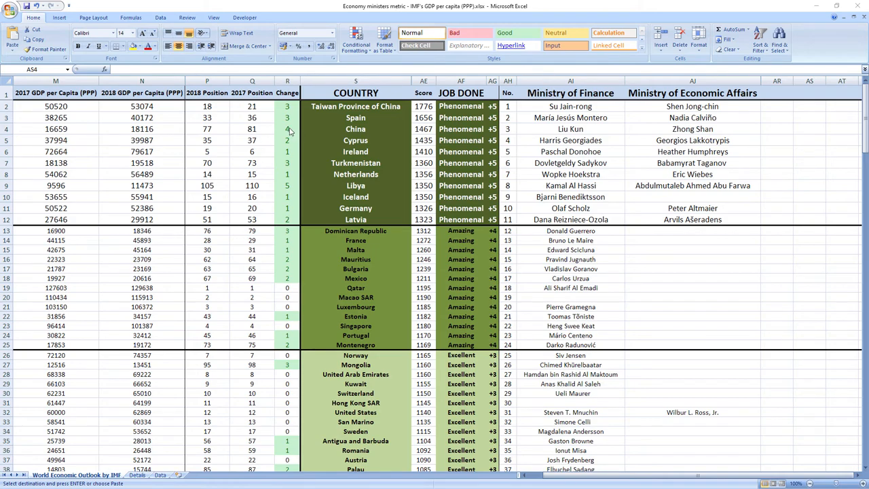